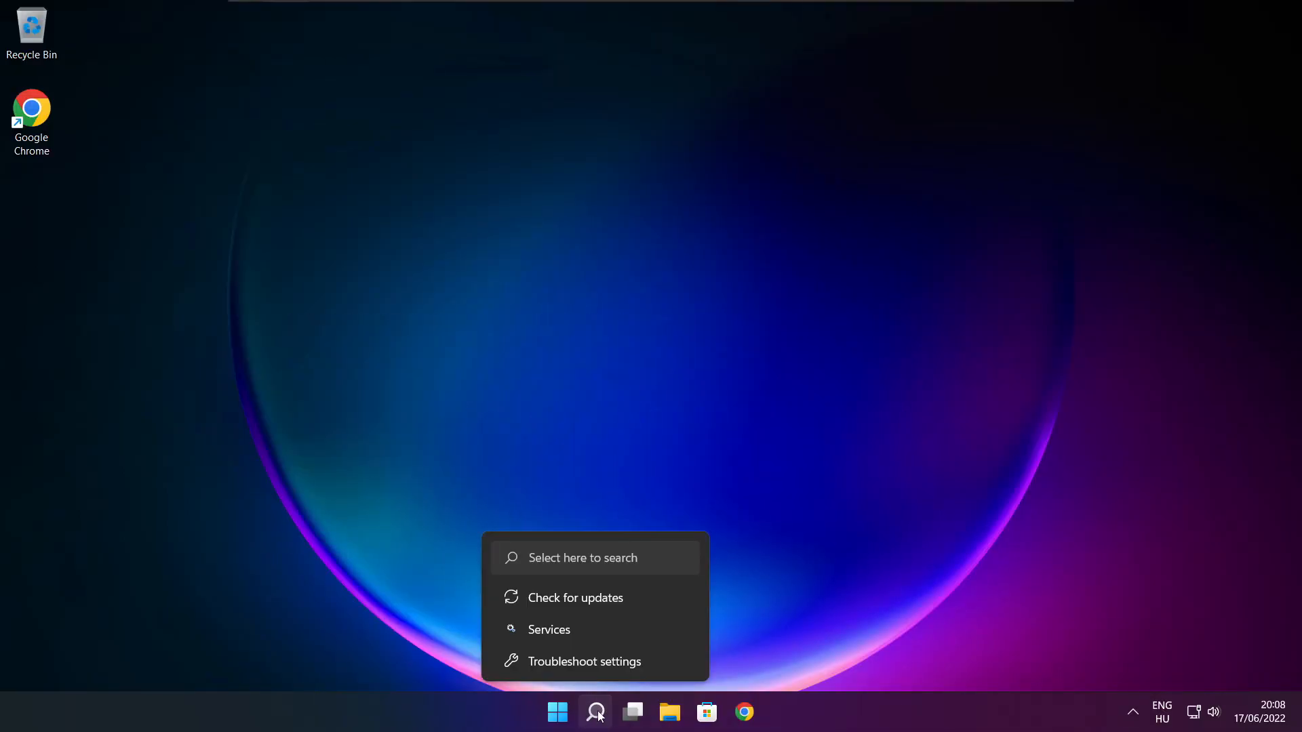
Step: Search Windows for "troubleshoot settings" so Troubleshoot settings appears as best match
{"action": "left_click", "coordinate": [595, 712]}
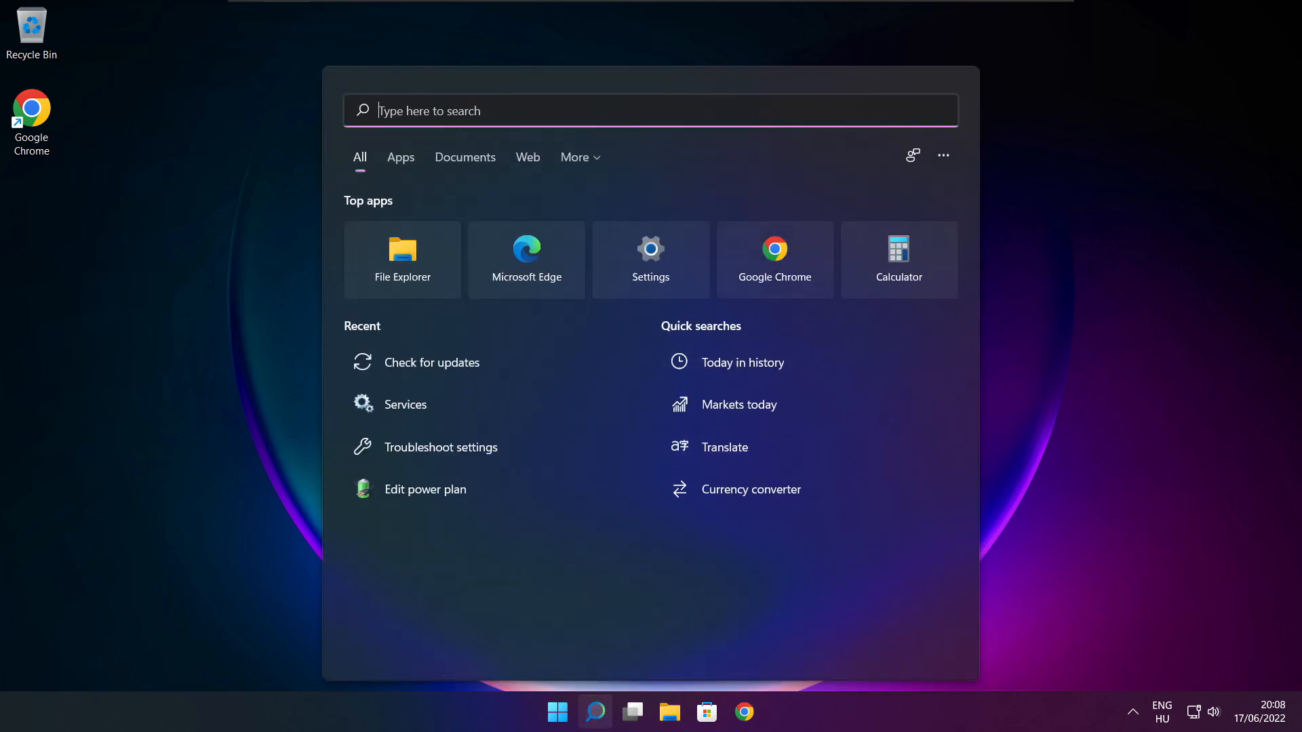
{"action": "type", "text": "troubleshoot settings"}
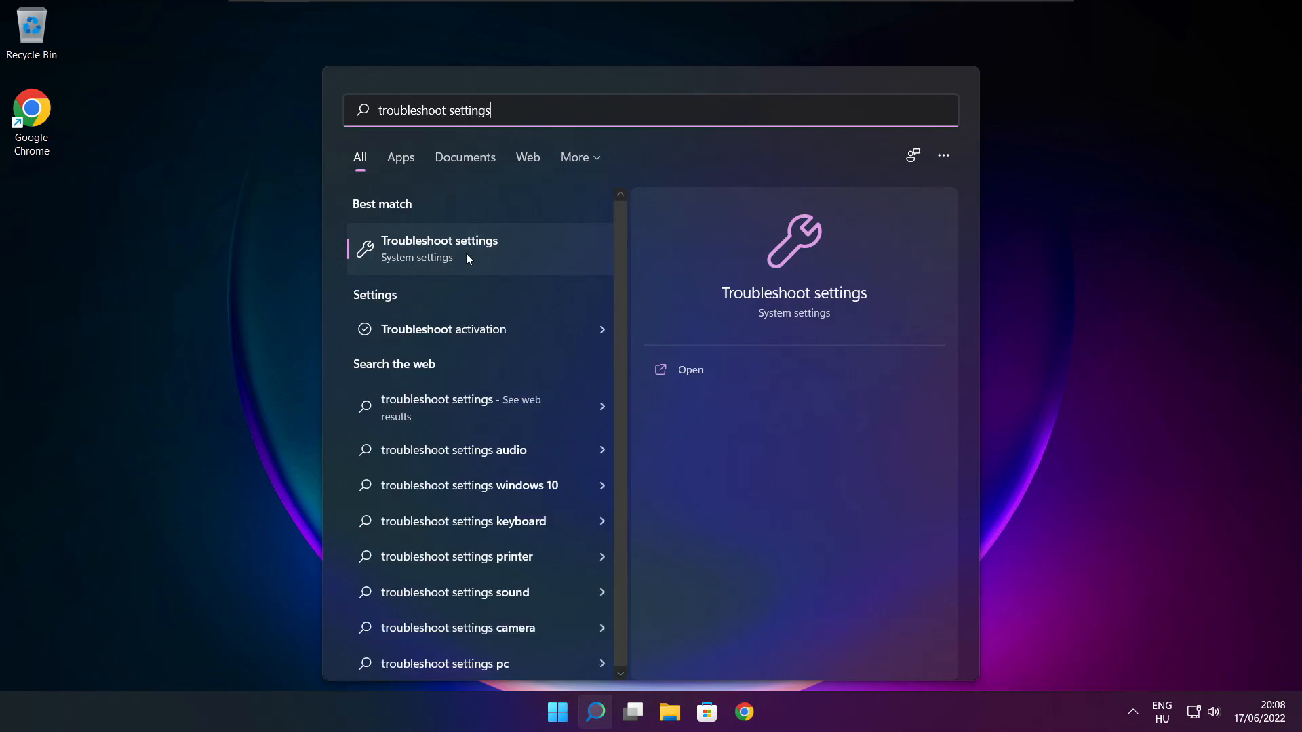
Step: Go from the Troubleshoot settings result to the Other trouble-shooters page in Settings
{"action": "left_click", "coordinate": [439, 247]}
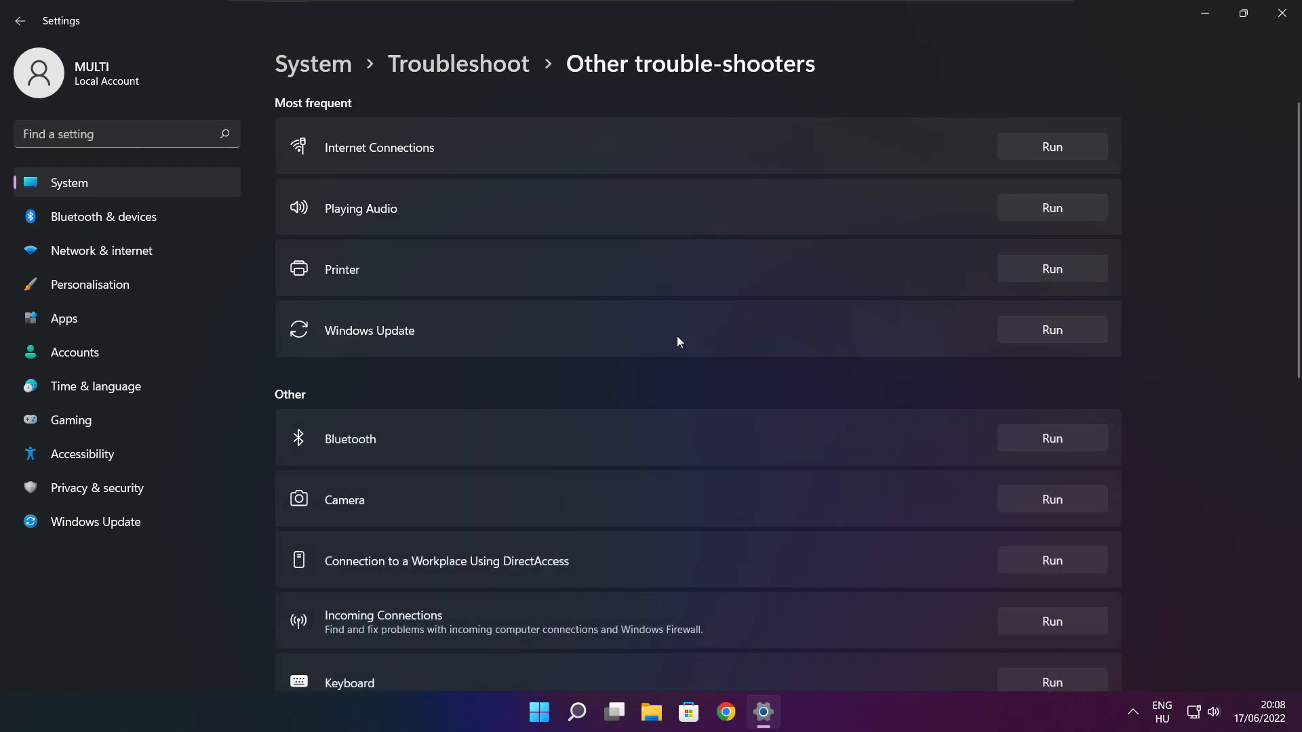
{"action": "mouse_move", "coordinate": [330, 345]}
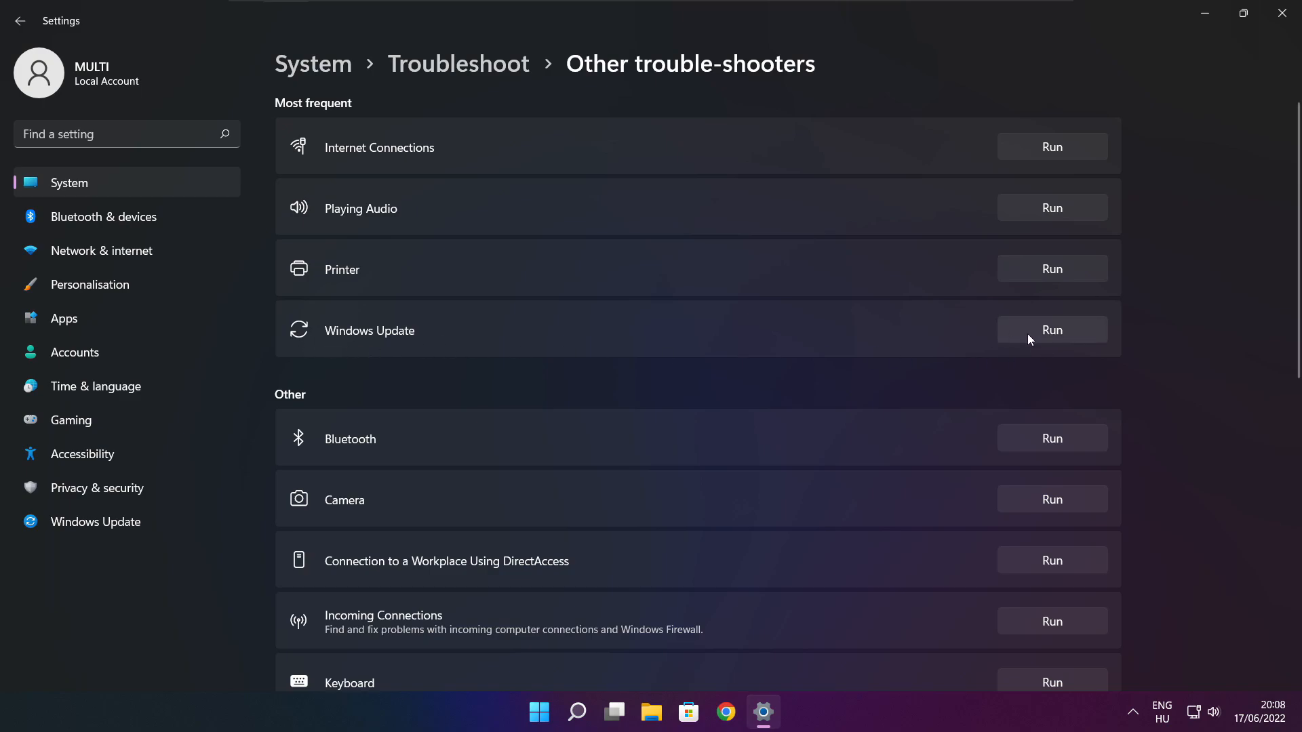
Step: Run the Windows Update troubleshooter to fix the corrupt service registration, then close Settings
{"action": "left_click", "coordinate": [1050, 330]}
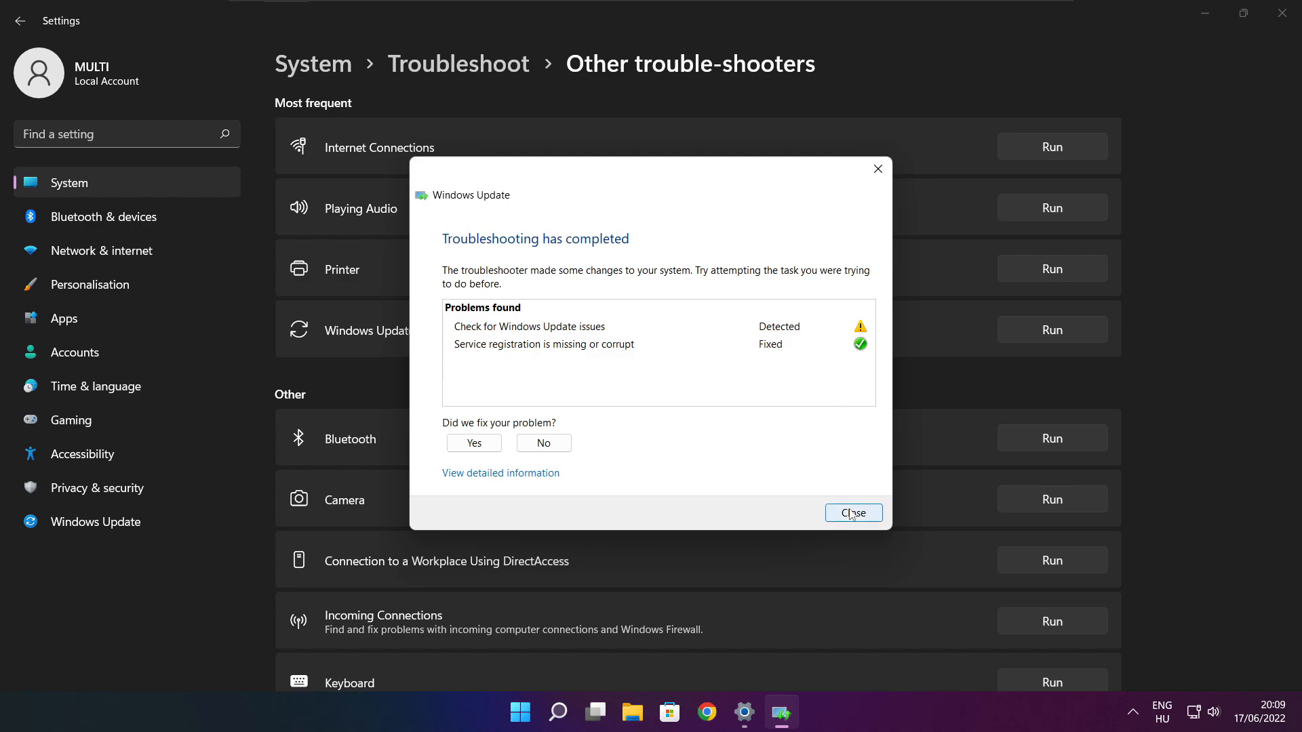
{"action": "left_click", "coordinate": [853, 512]}
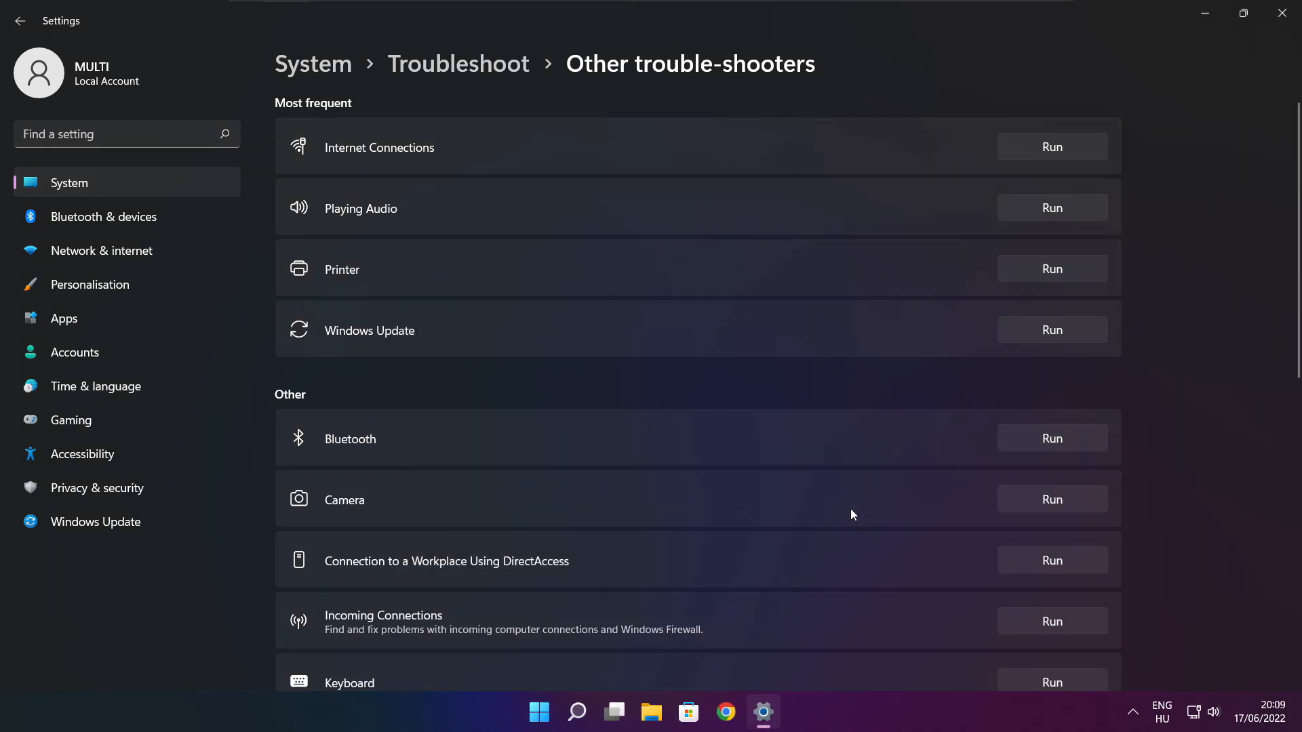
{"action": "mouse_move", "coordinate": [1282, 14]}
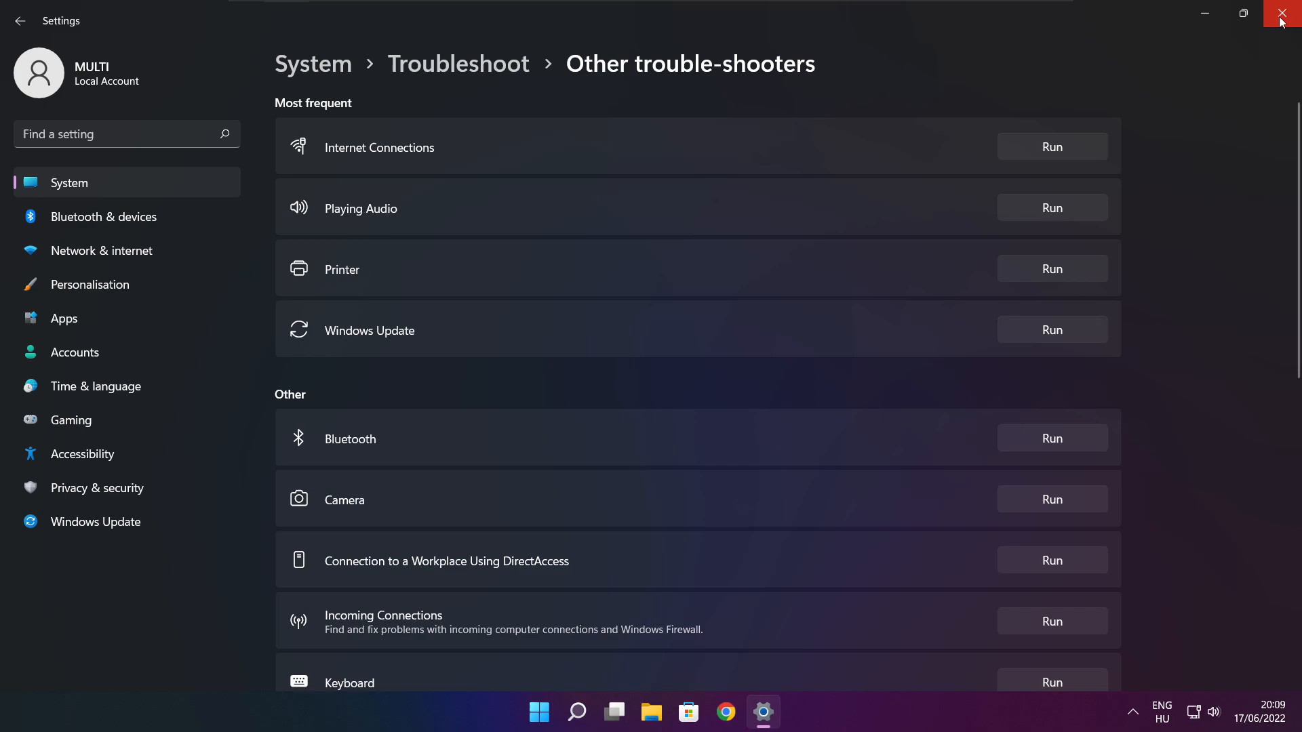
{"action": "left_click", "coordinate": [1286, 14]}
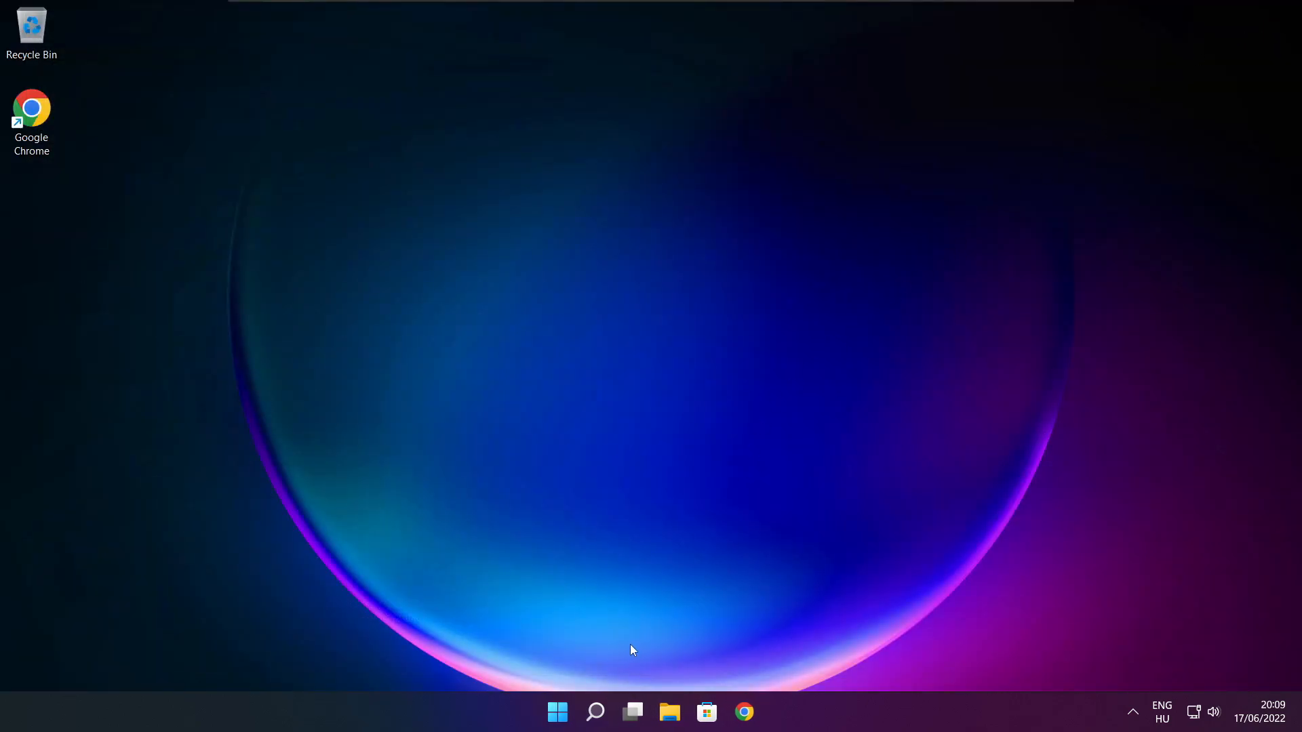
Step: Search Windows for "services" so the Services app appears as best match
{"action": "left_click", "coordinate": [594, 712]}
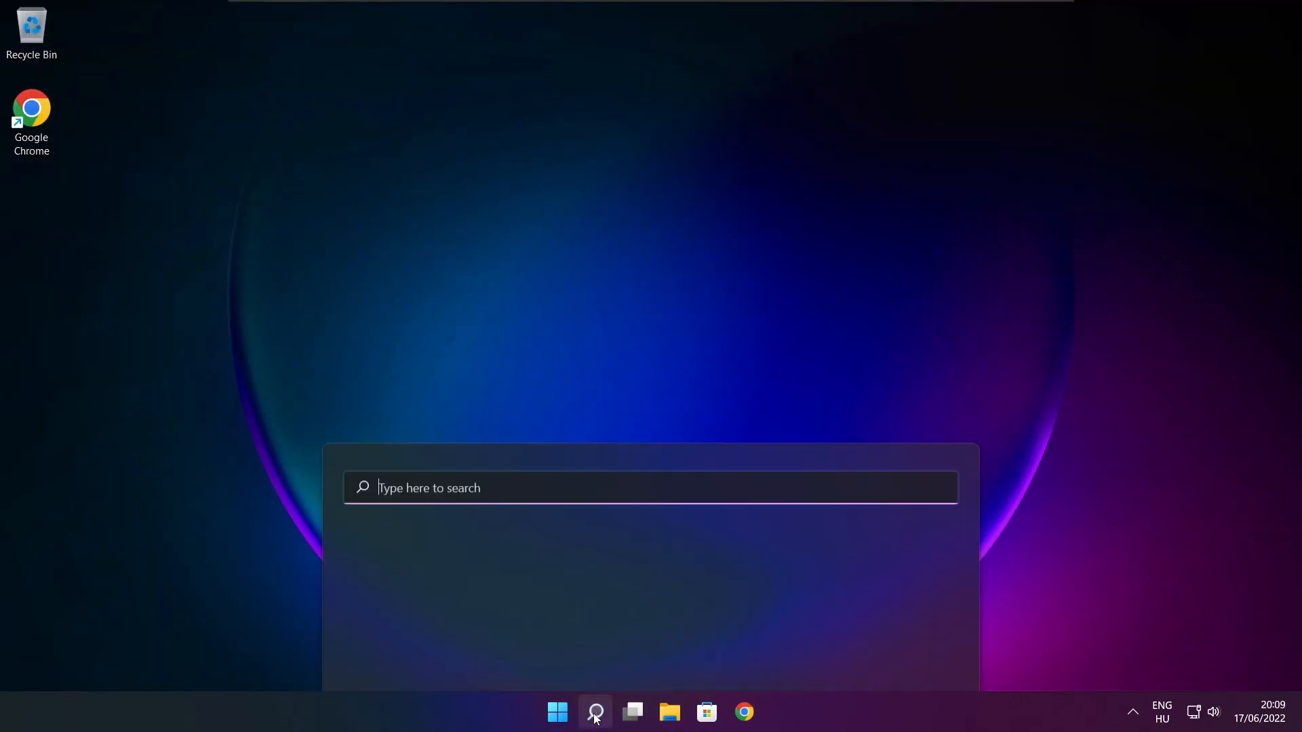
{"action": "left_click", "coordinate": [593, 712]}
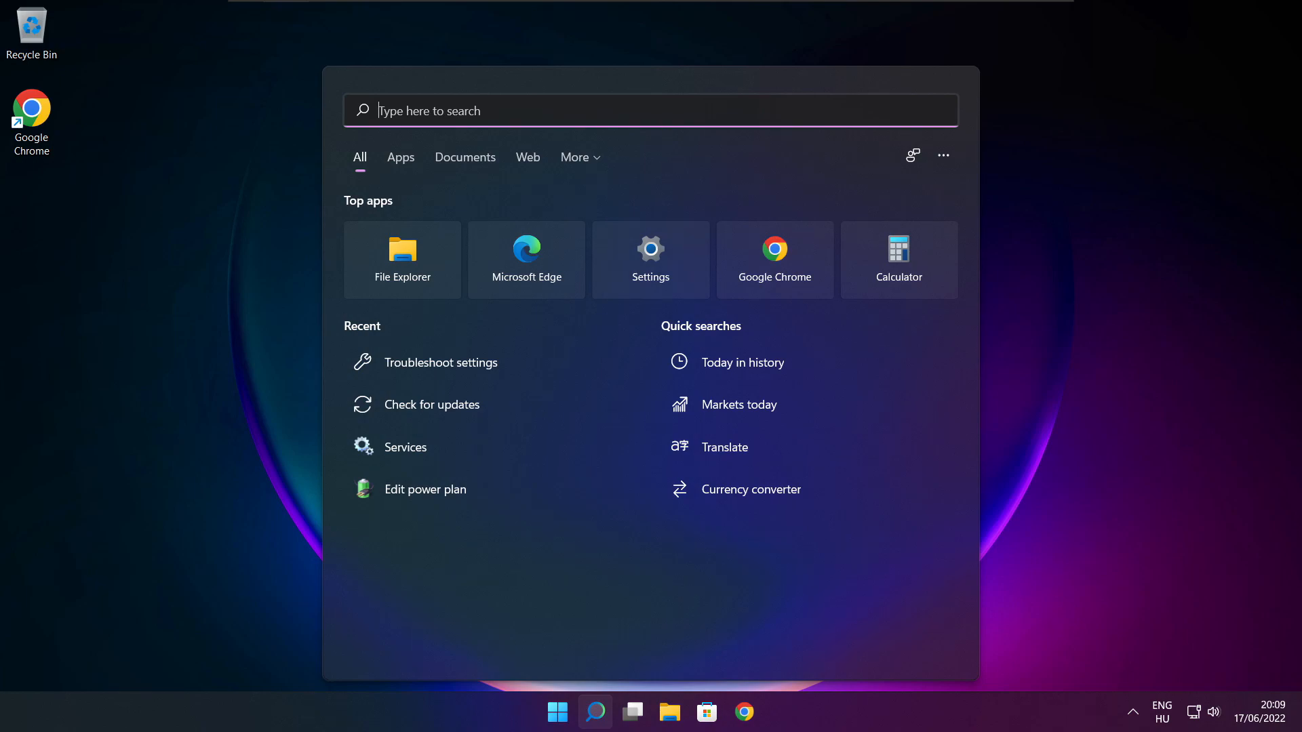
{"action": "type", "text": "services"}
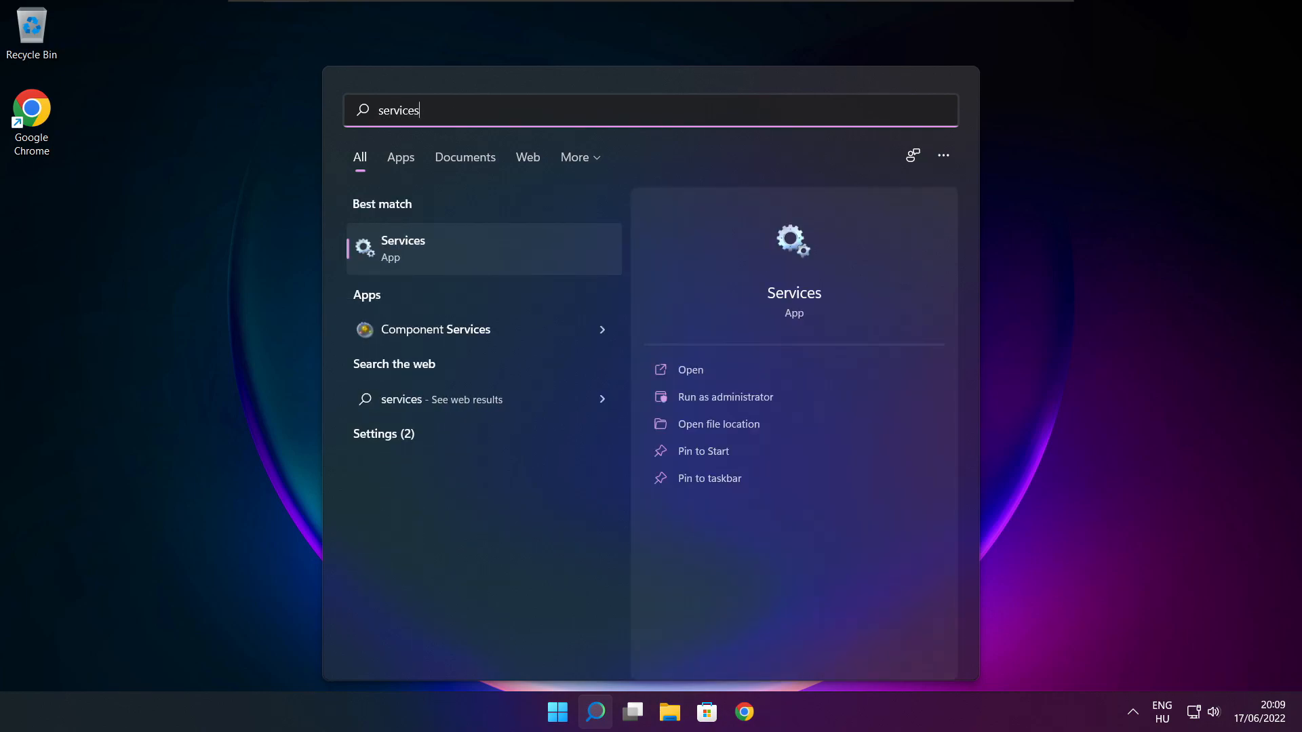
{"action": "mouse_move", "coordinate": [463, 268]}
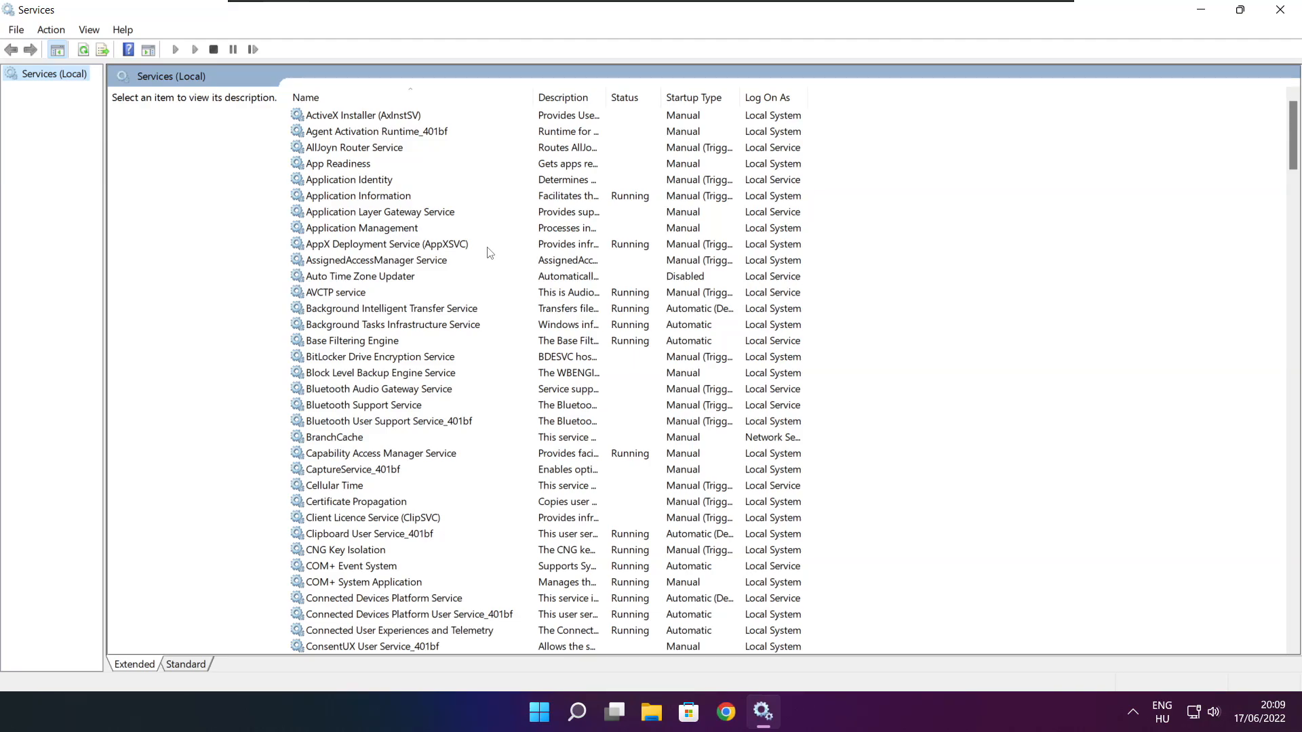
Step: Set Background Intelligent Transfer Service's startup type to Automatic in its properties
{"action": "left_click", "coordinate": [390, 307]}
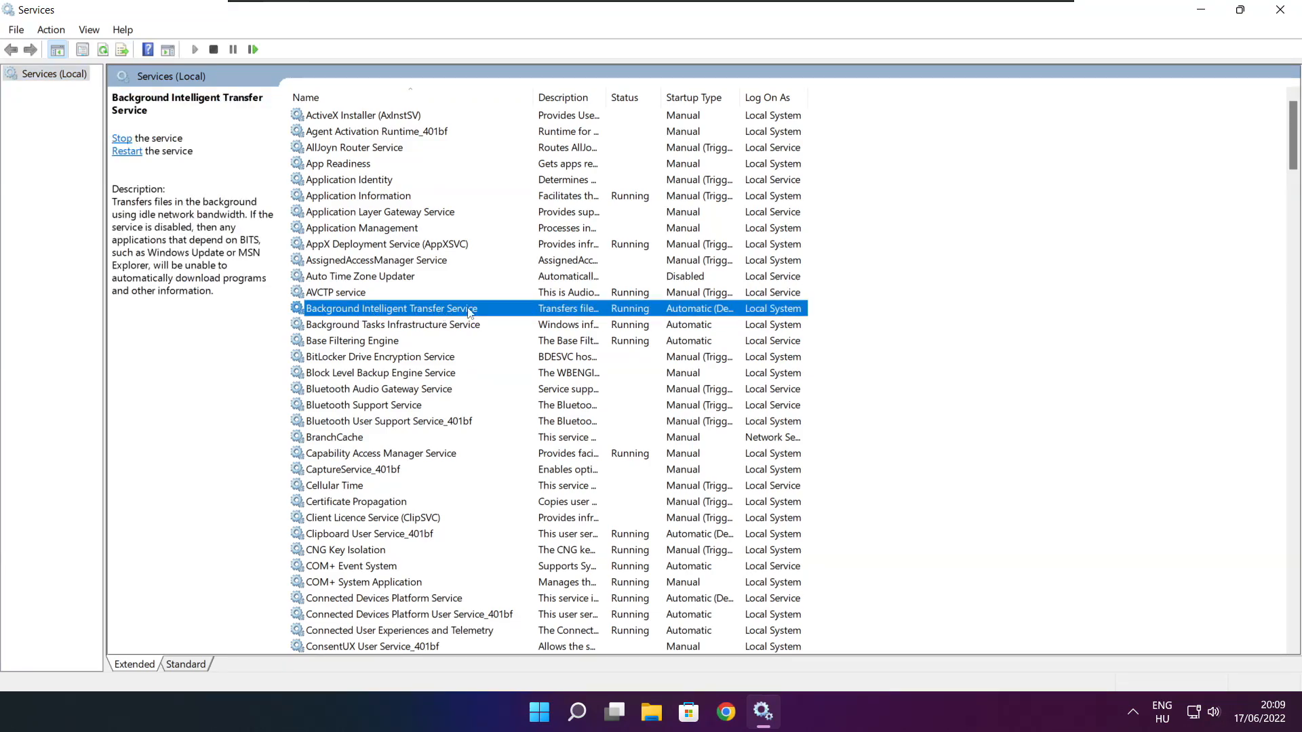
{"action": "right_click", "coordinate": [391, 308]}
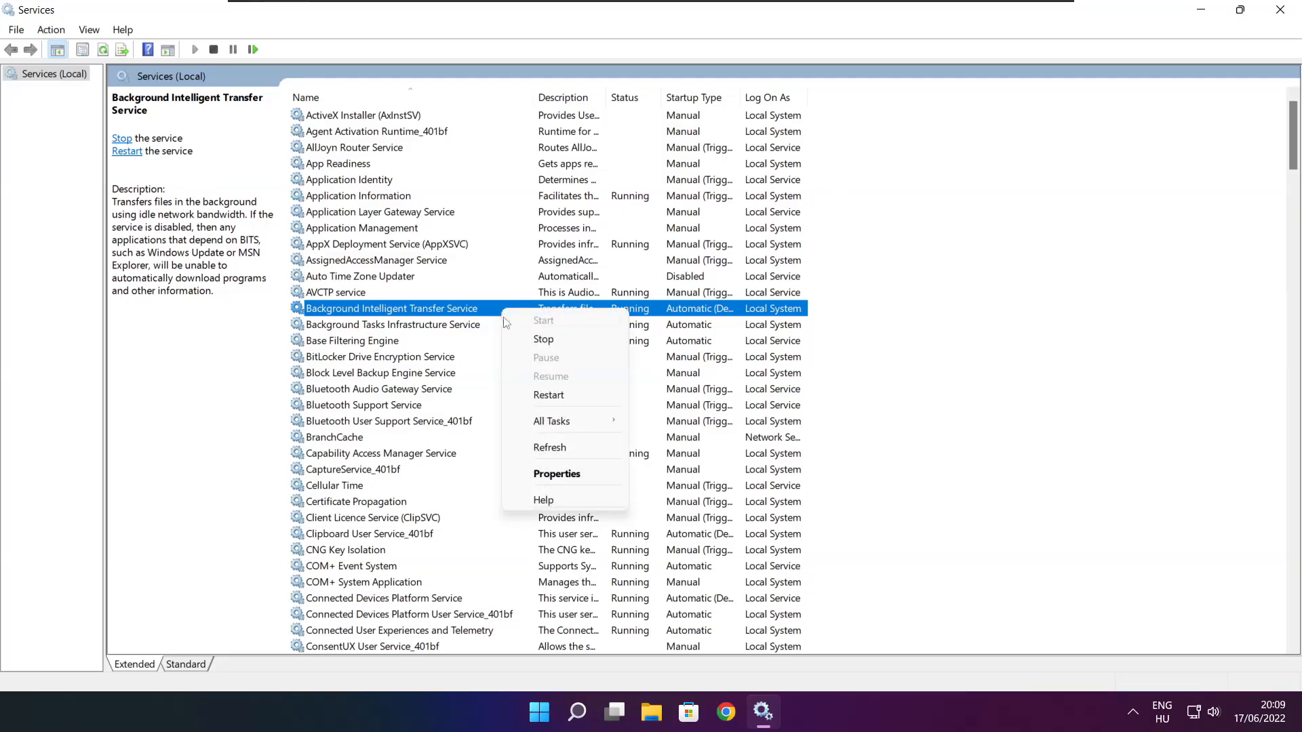
{"action": "left_click", "coordinate": [556, 473]}
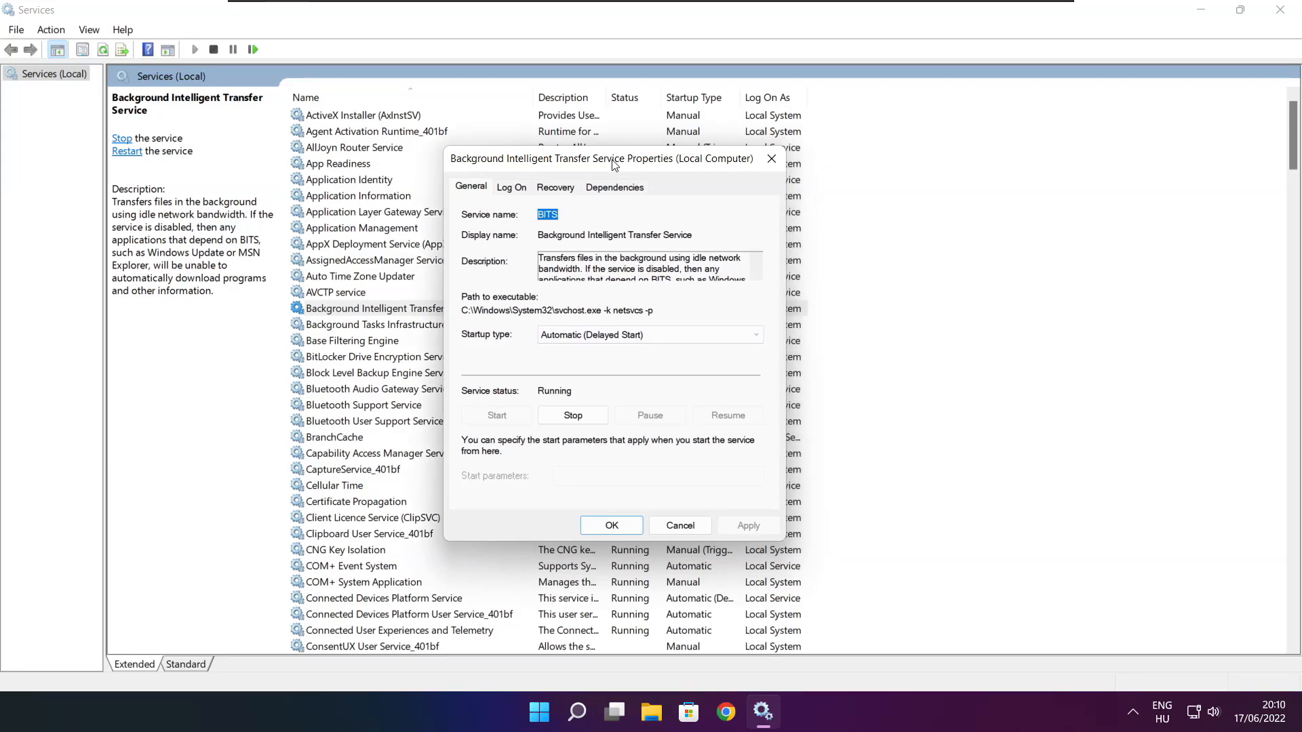
{"action": "mouse_move", "coordinate": [592, 309]}
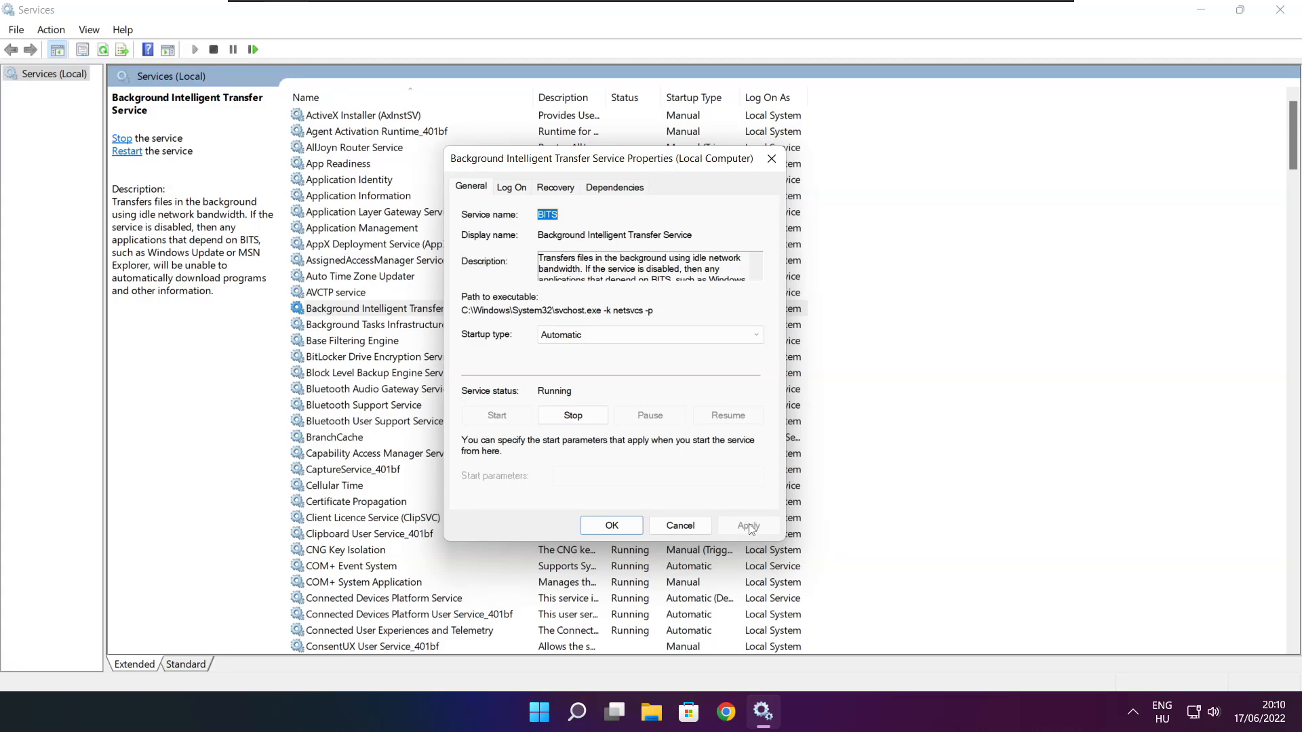
{"action": "left_click", "coordinate": [611, 524]}
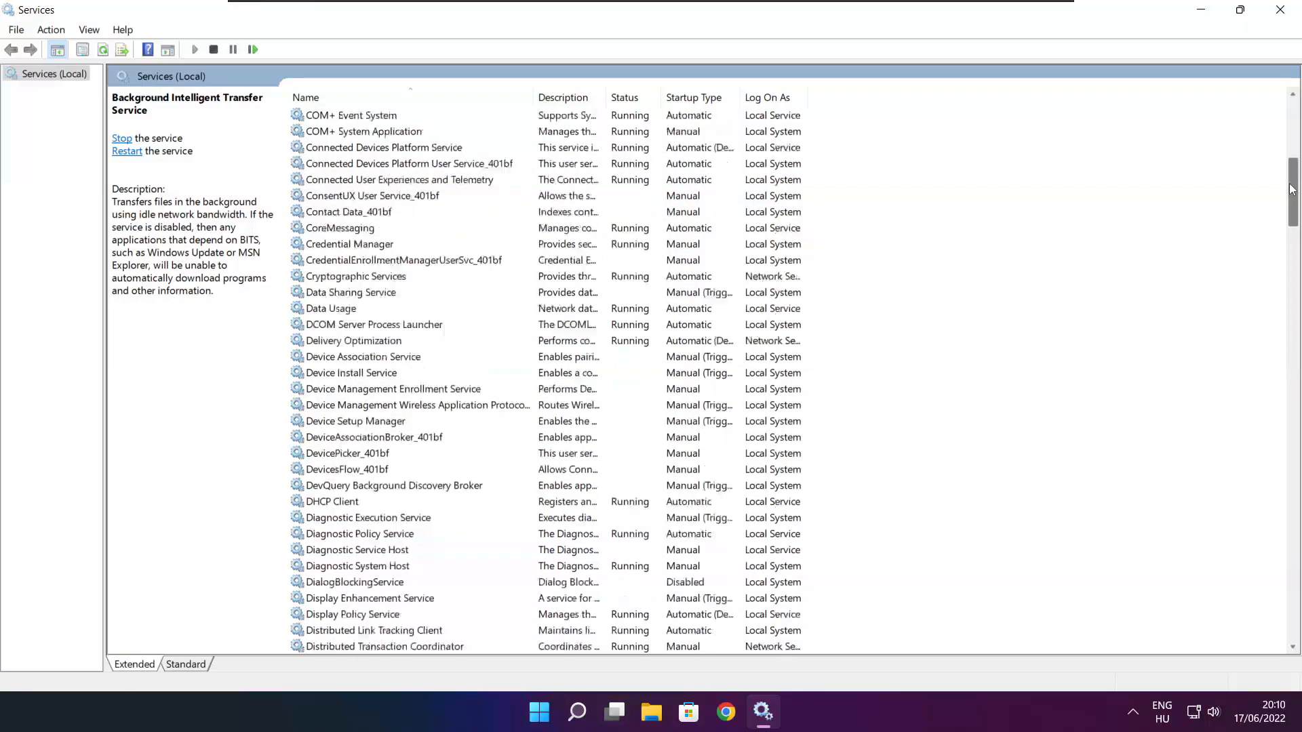
Step: Set the Windows Update service's startup type to Automatic in its properties
{"action": "scroll", "scroll_direction": "down", "scroll_amount": 3}
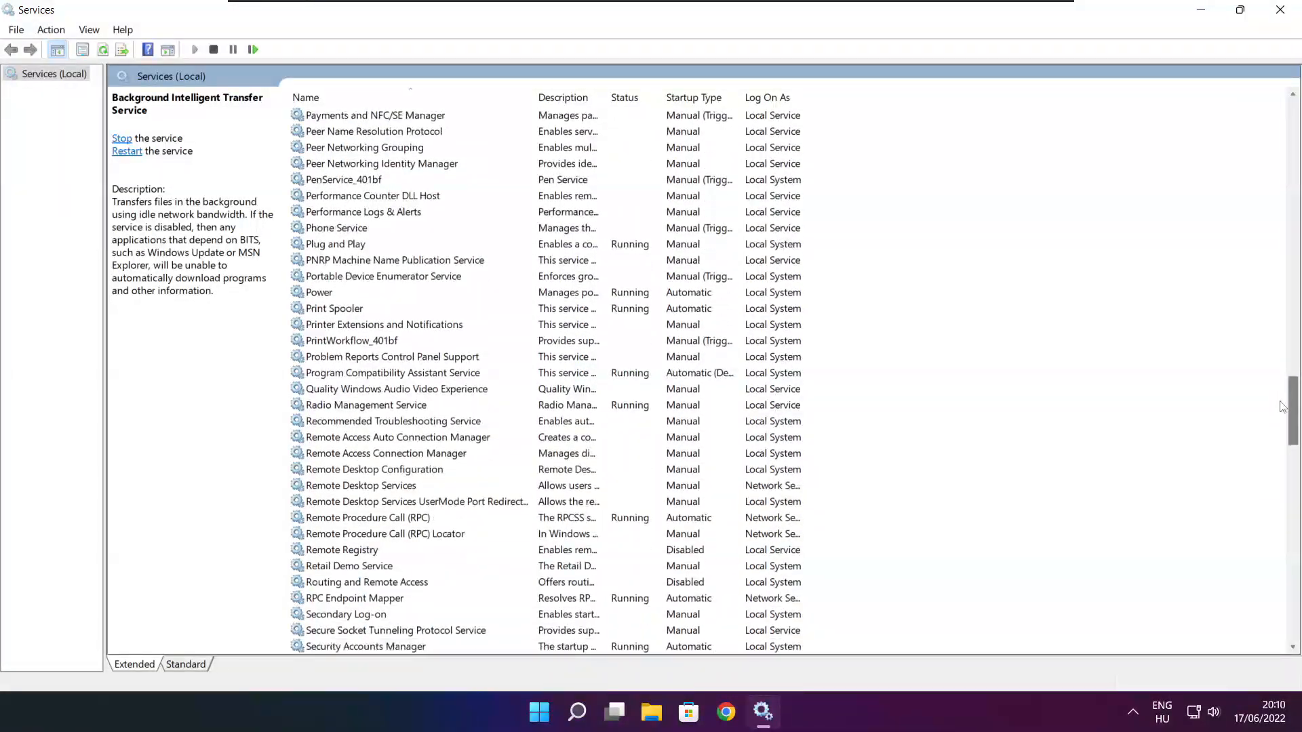
{"action": "scroll", "scroll_direction": "down", "scroll_amount": 3}
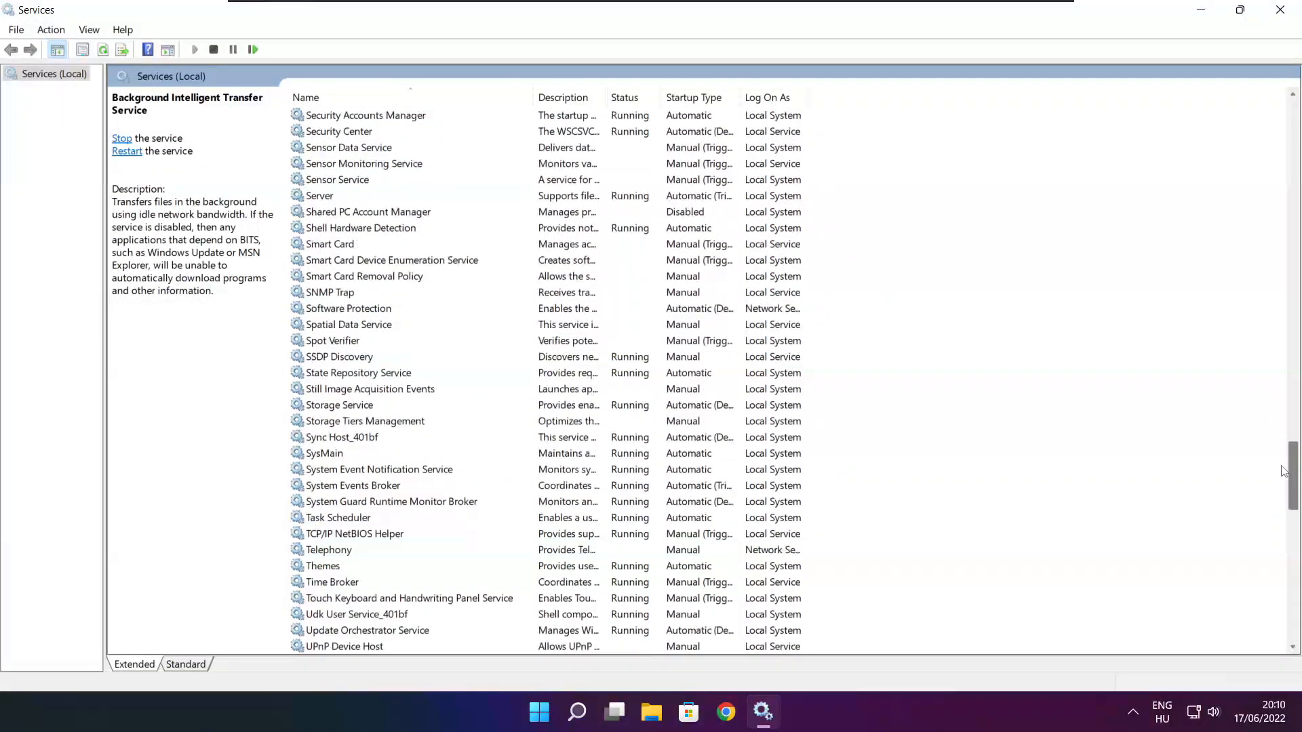
{"action": "scroll", "scroll_direction": "down", "scroll_amount": 3}
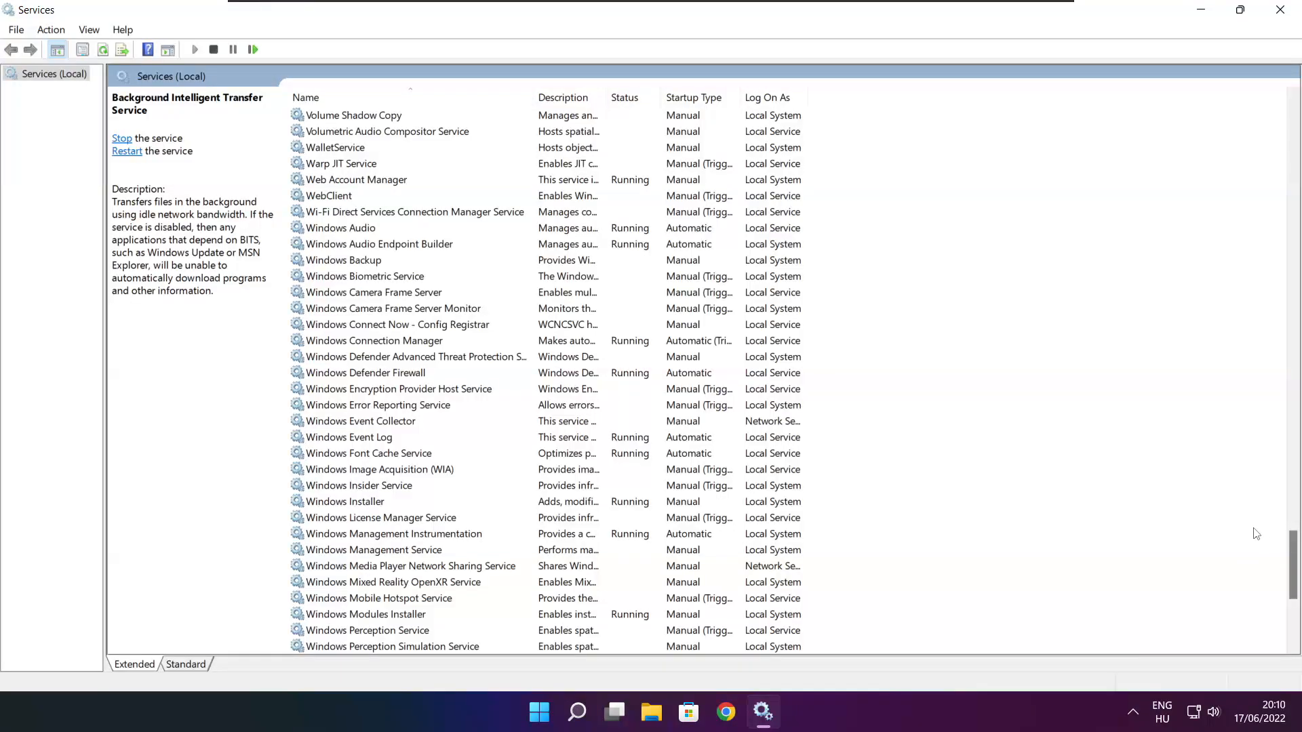
{"action": "scroll", "scroll_direction": "down", "scroll_amount": 3}
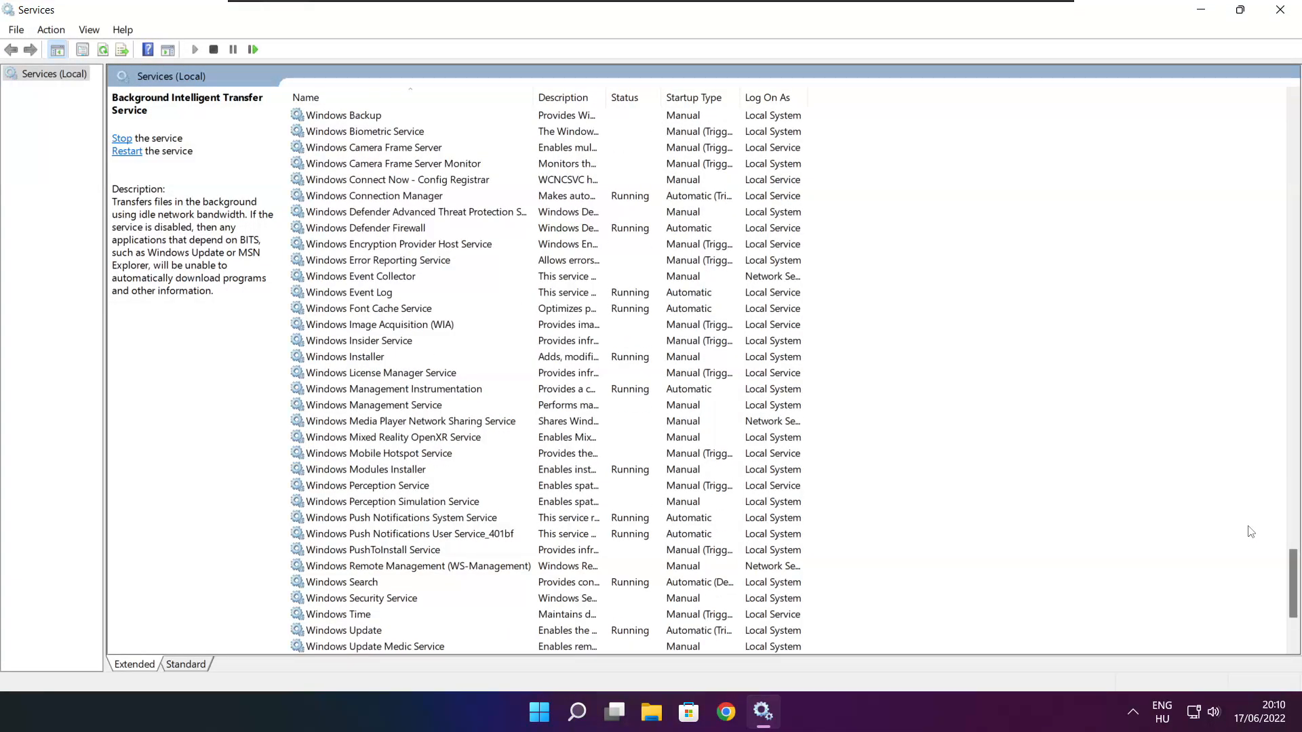
{"action": "scroll", "scroll_direction": "down", "scroll_amount": 3}
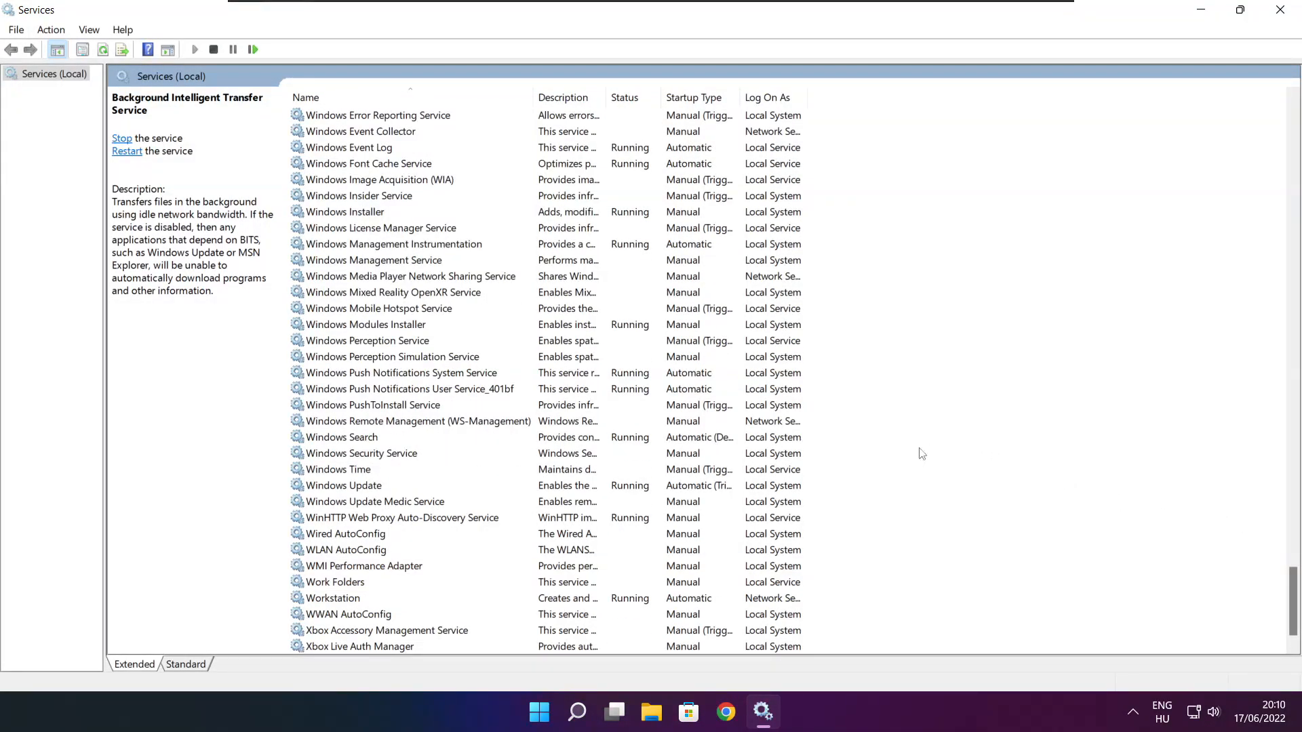
{"action": "left_click", "coordinate": [343, 486]}
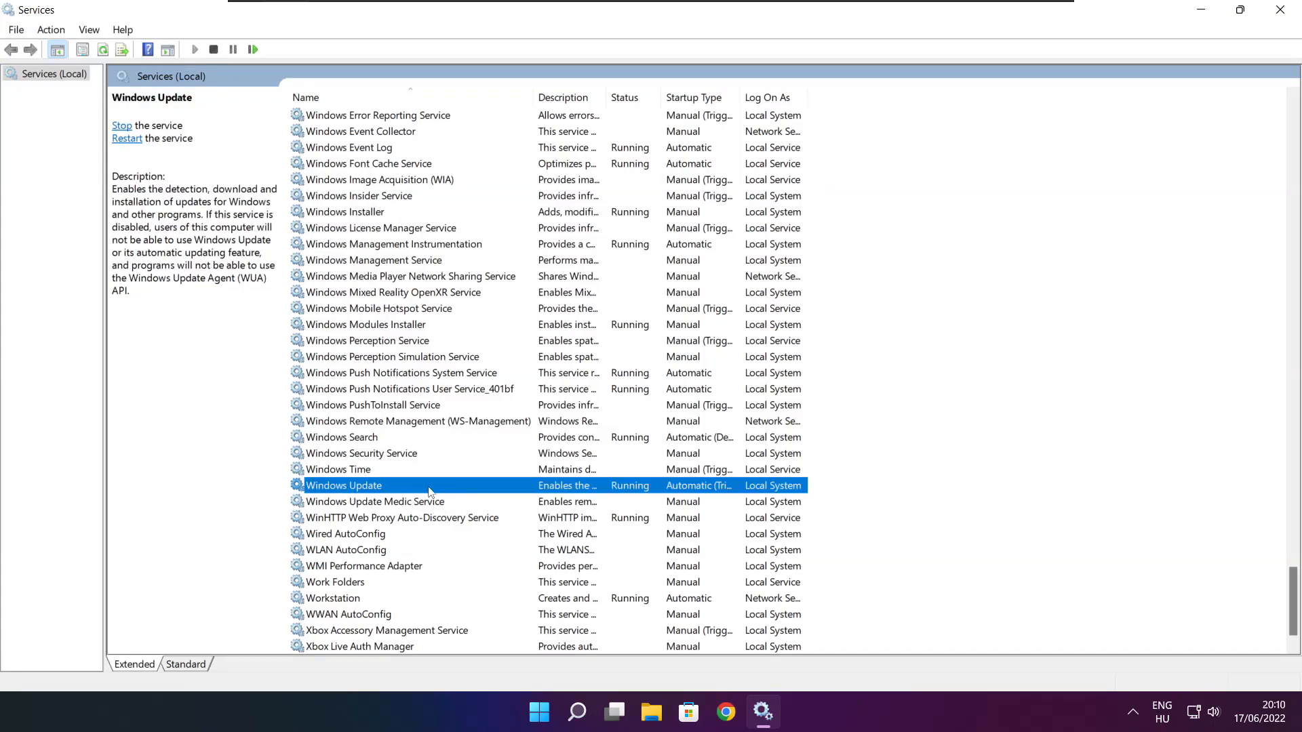
{"action": "right_click", "coordinate": [343, 485]}
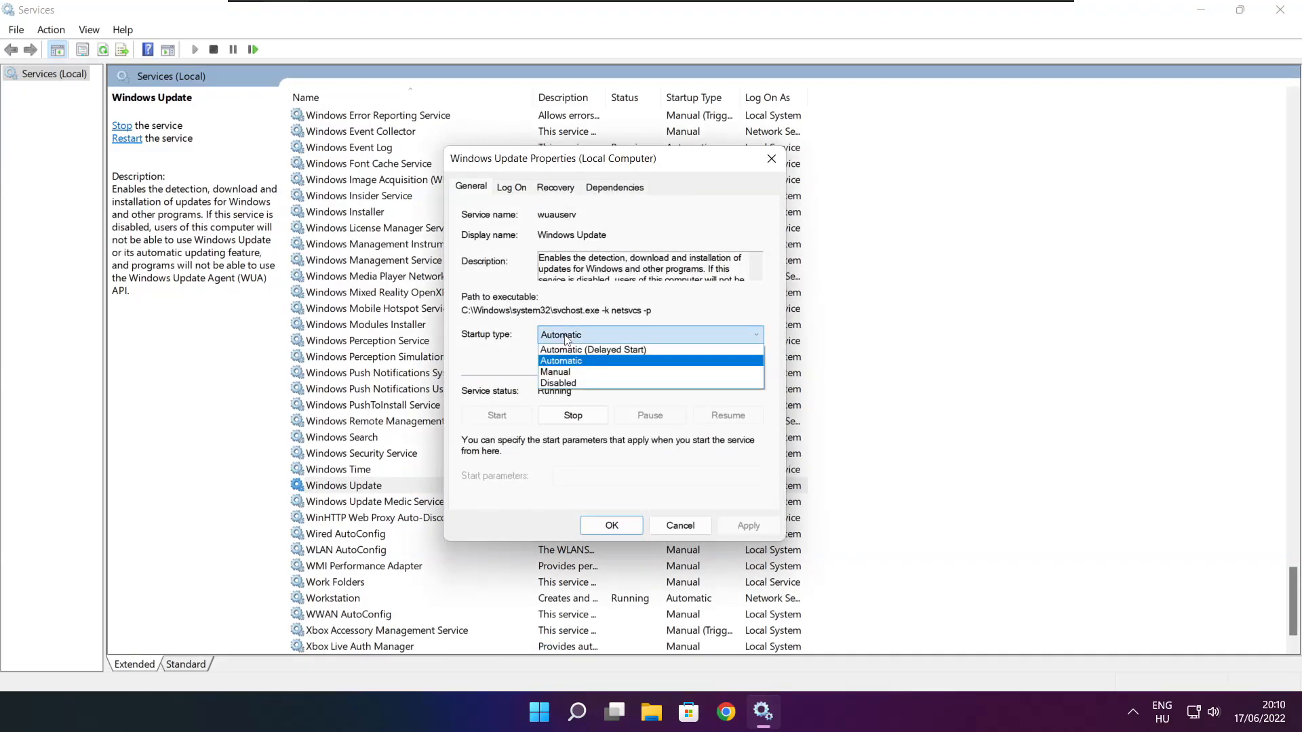
{"action": "left_click", "coordinate": [561, 361]}
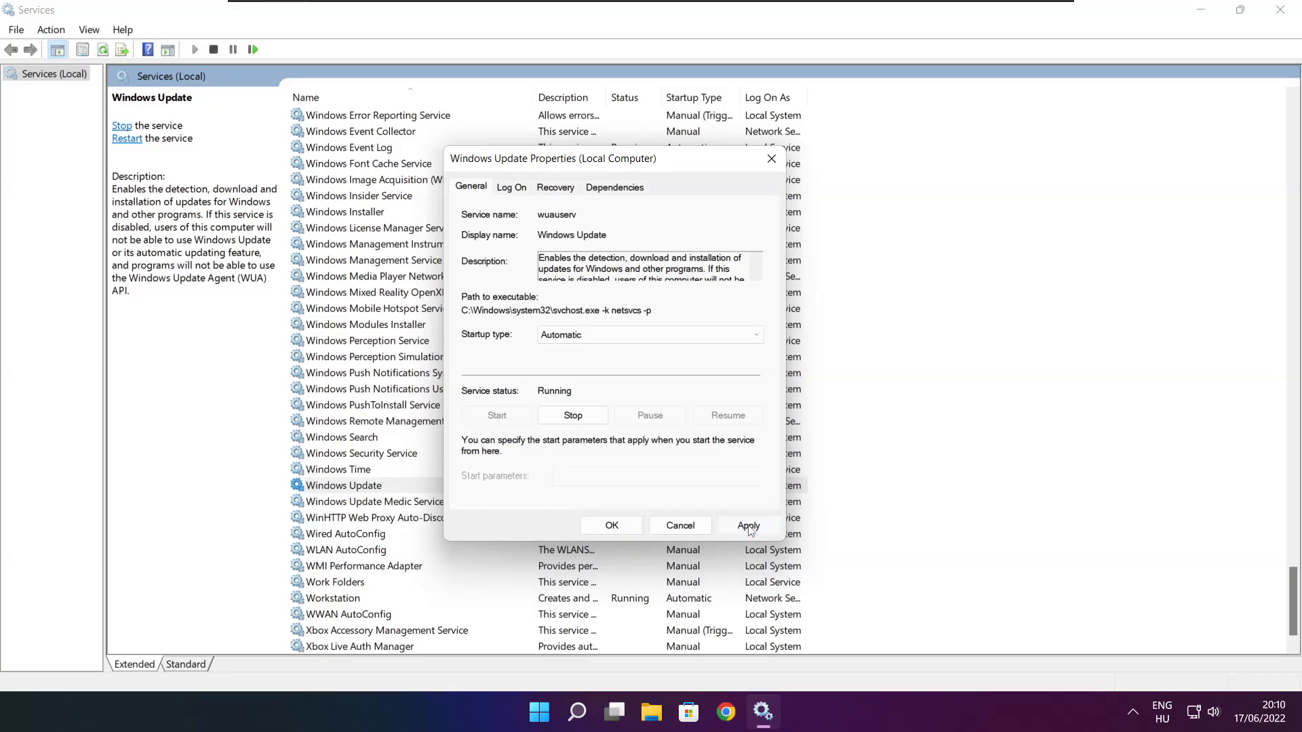
{"action": "left_click", "coordinate": [611, 526]}
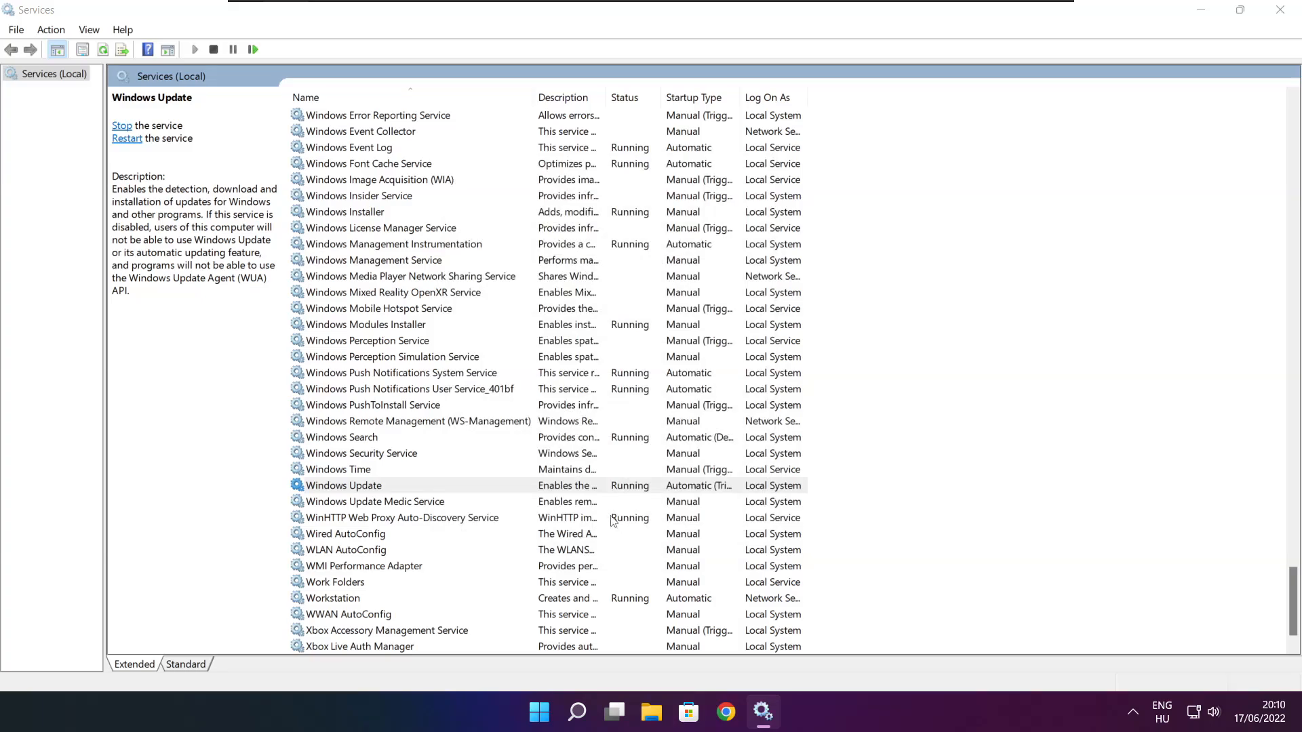
Step: Close Services and bring up the Start menu's power options for restarting
{"action": "left_click", "coordinate": [343, 486]}
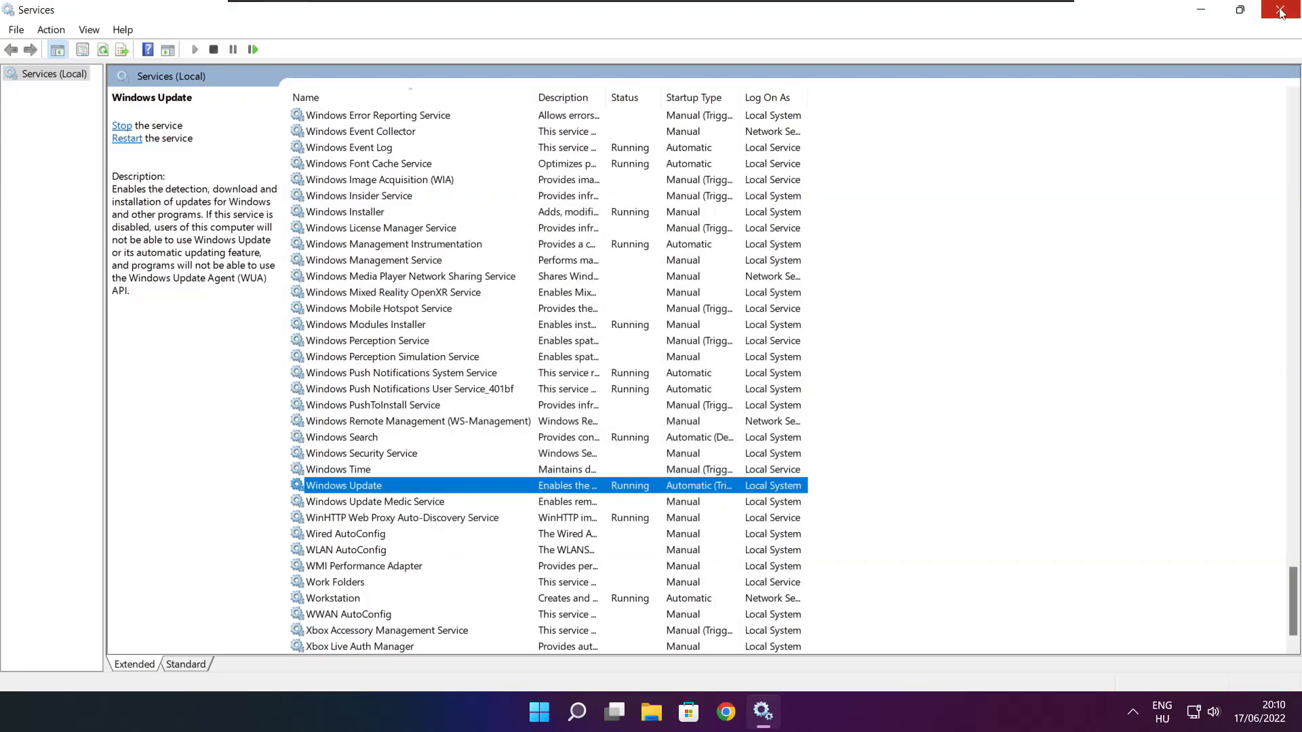
{"action": "left_click", "coordinate": [556, 712]}
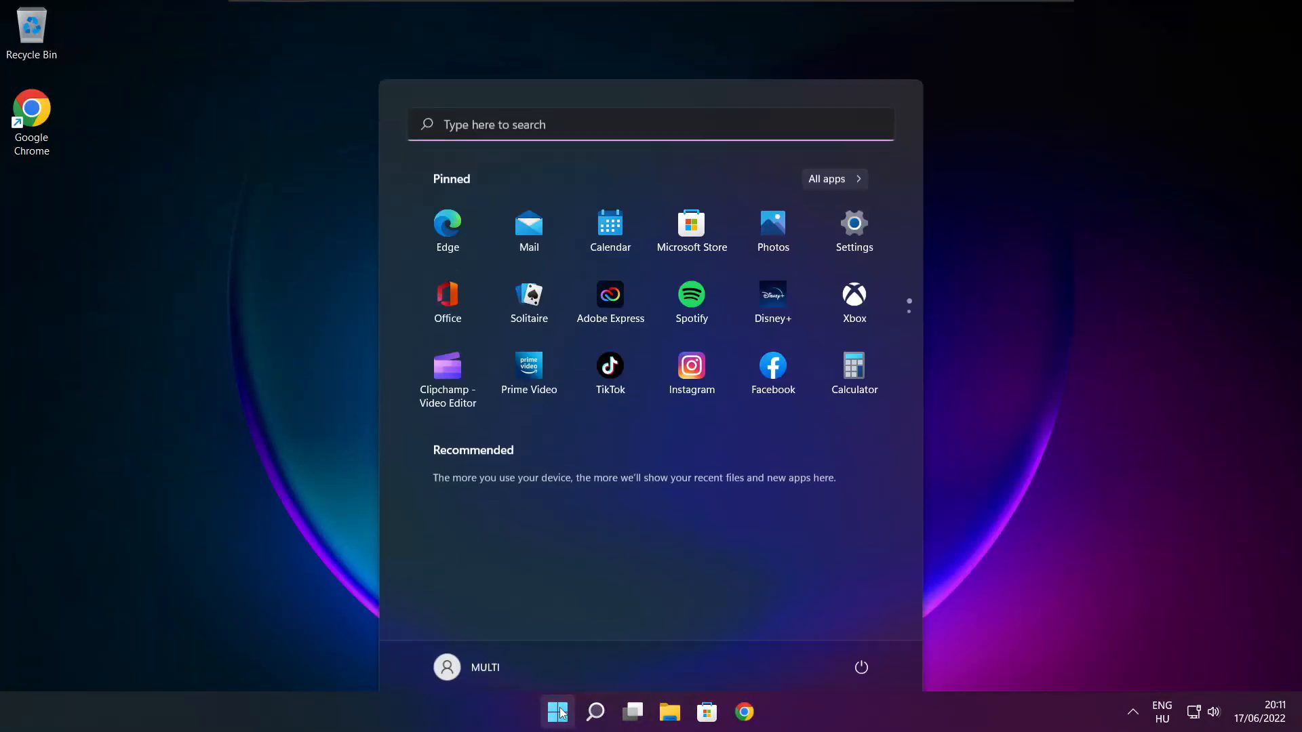
{"action": "left_click", "coordinate": [861, 667]}
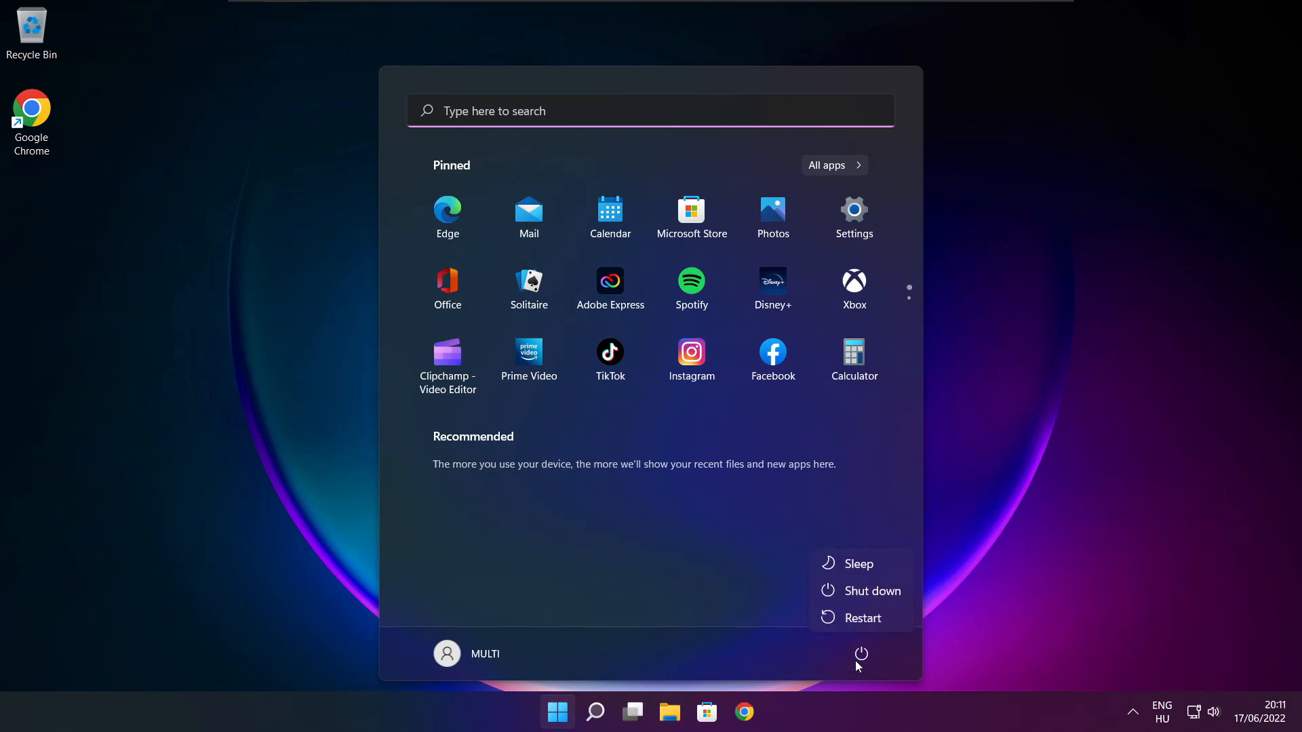